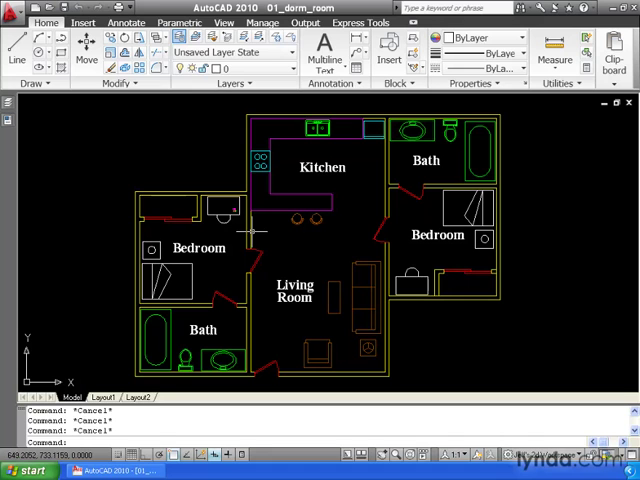
mouse_move(244, 233)
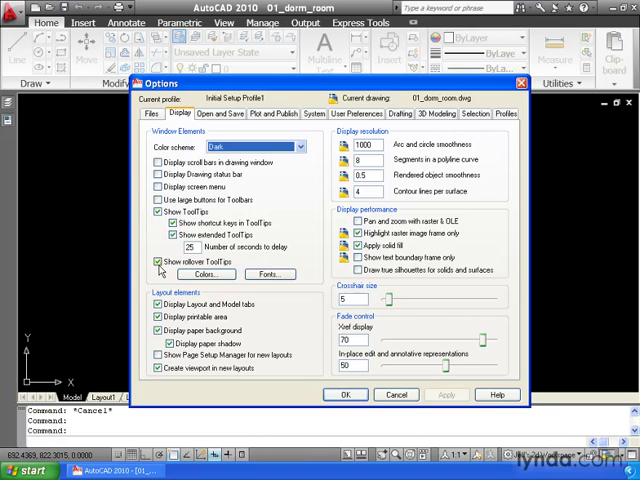
- Confirm Show rollover ToolTips in the Options dialog and close it
click(346, 394)
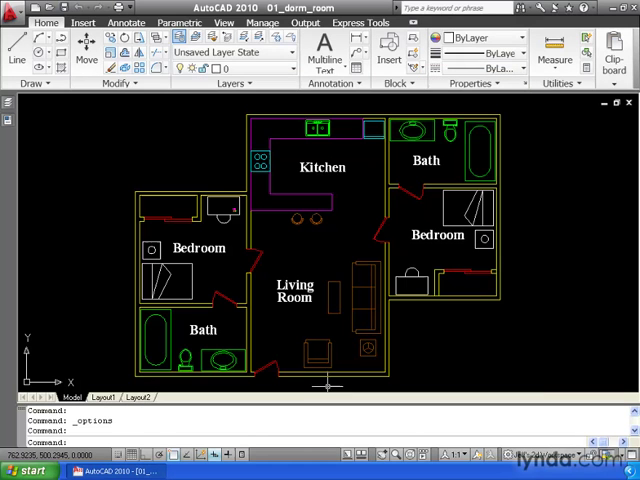
- Zoom in on the kitchen to examine the stovetop burners and stools
scroll(up, 3)
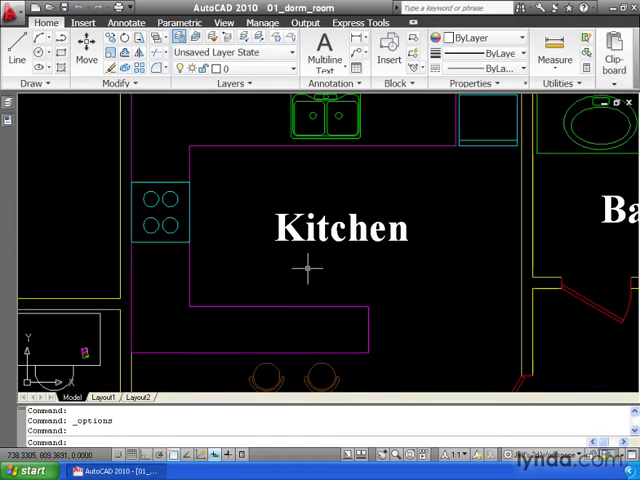
mouse_move(278, 300)
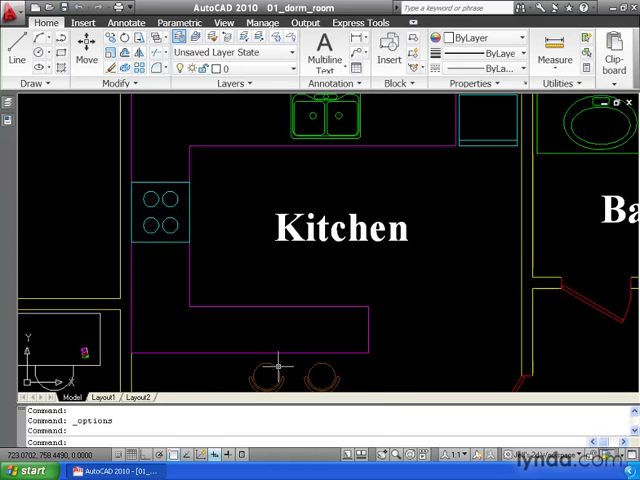
mouse_move(258, 380)
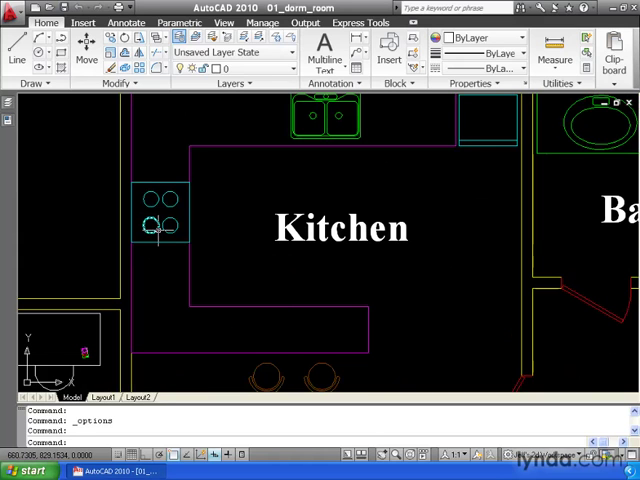
mouse_move(160, 265)
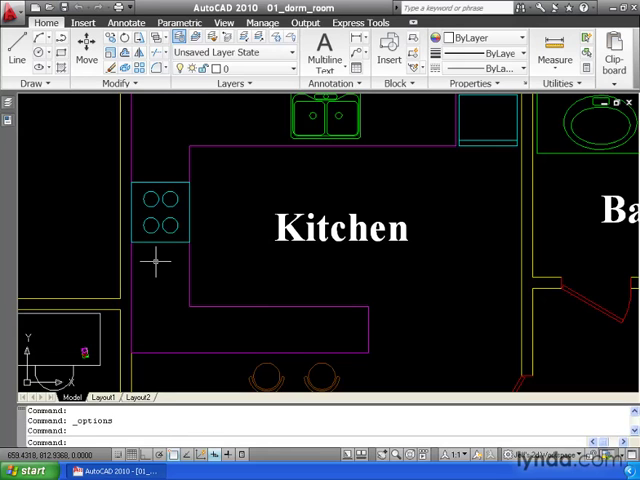
mouse_move(419, 238)
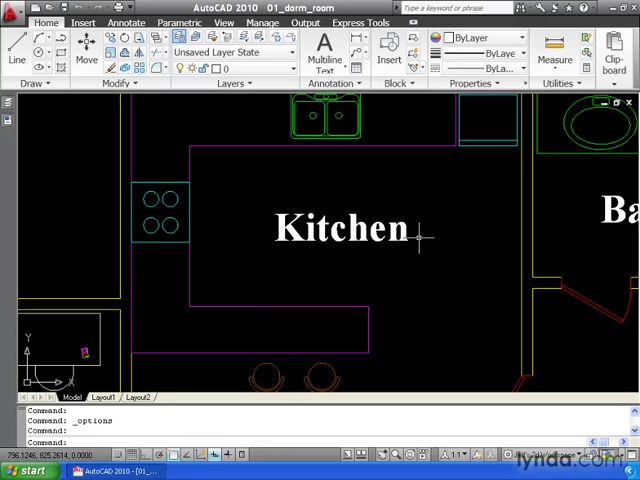
mouse_move(260, 260)
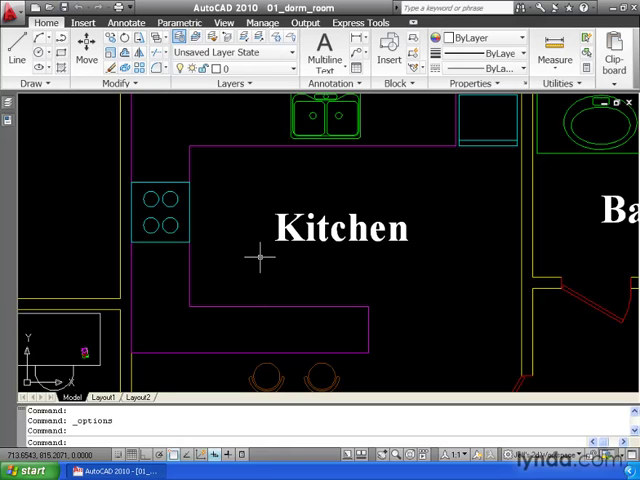
mouse_move(272, 228)
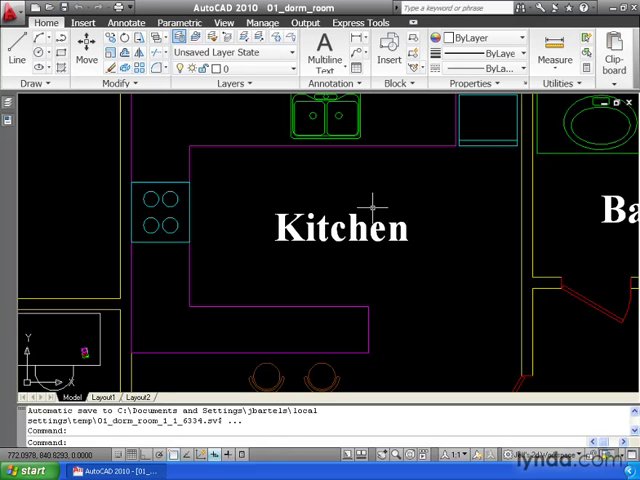
mouse_move(371, 205)
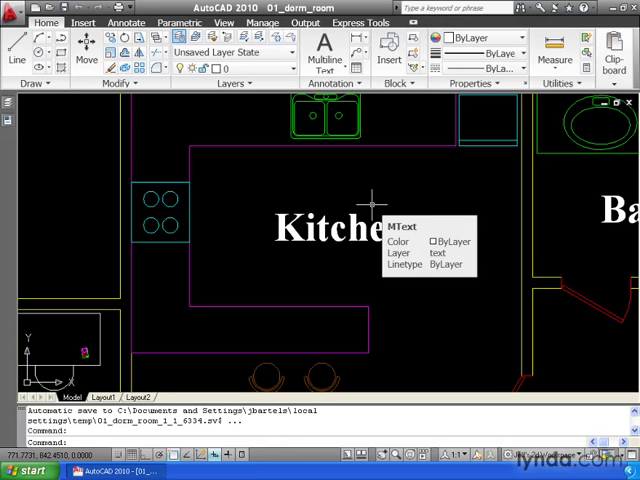